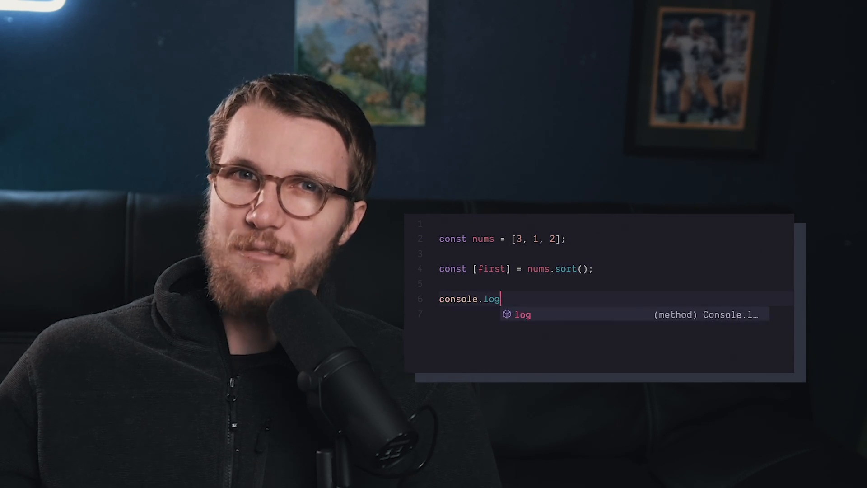
text((first);)
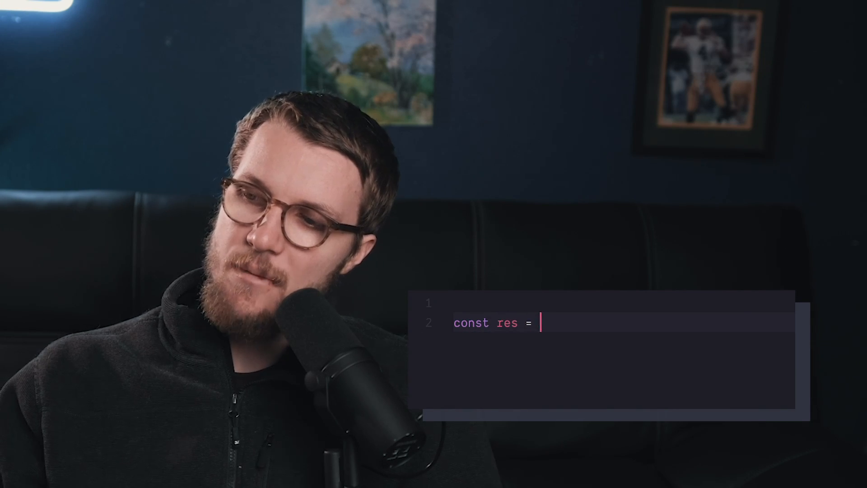
text(fetch('https://google.com');)
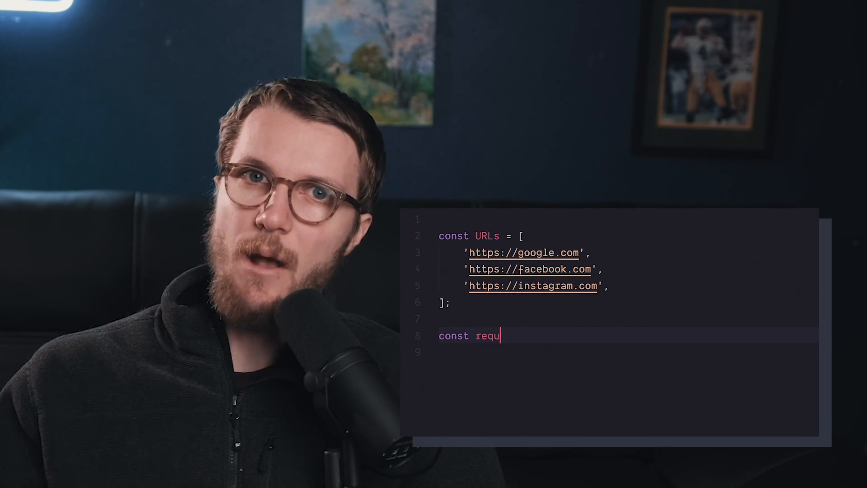
text(ests = URLs)
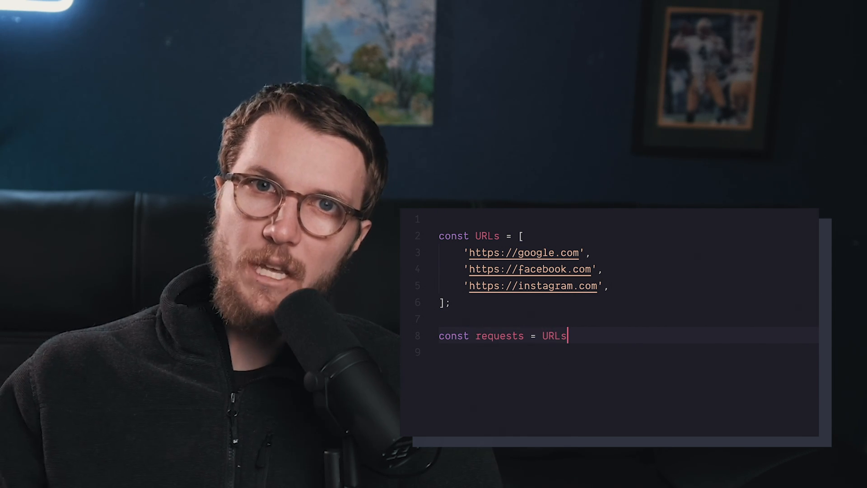
text(.map())
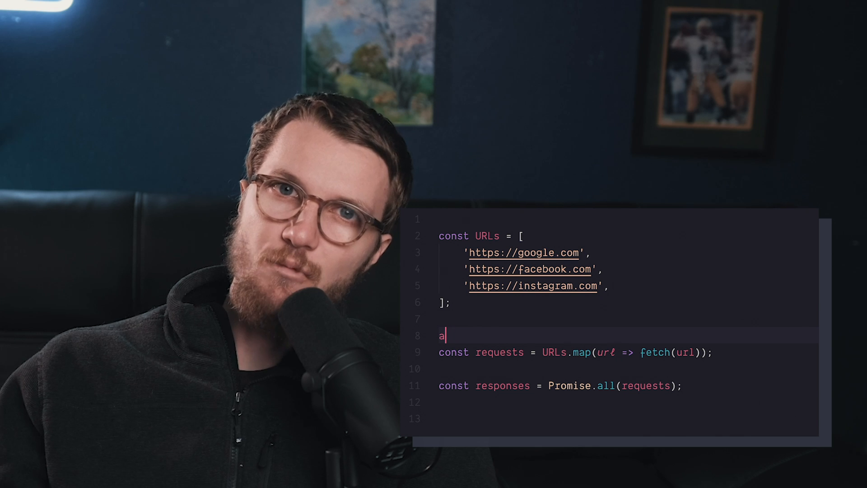
text((async))
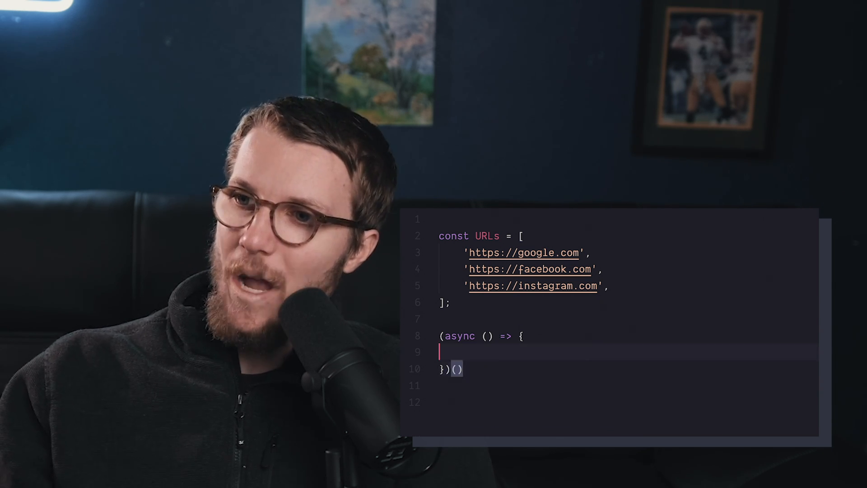
text(const requests = URLs.map(url => fetch(url));)
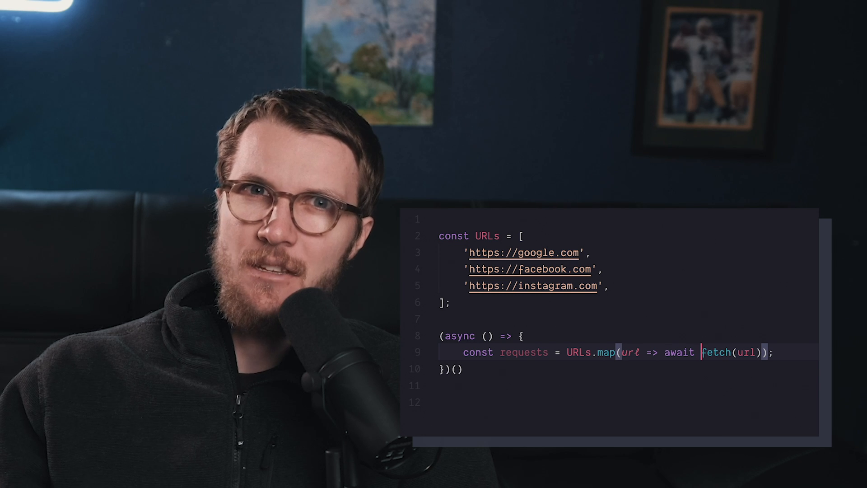
text(// won't work)
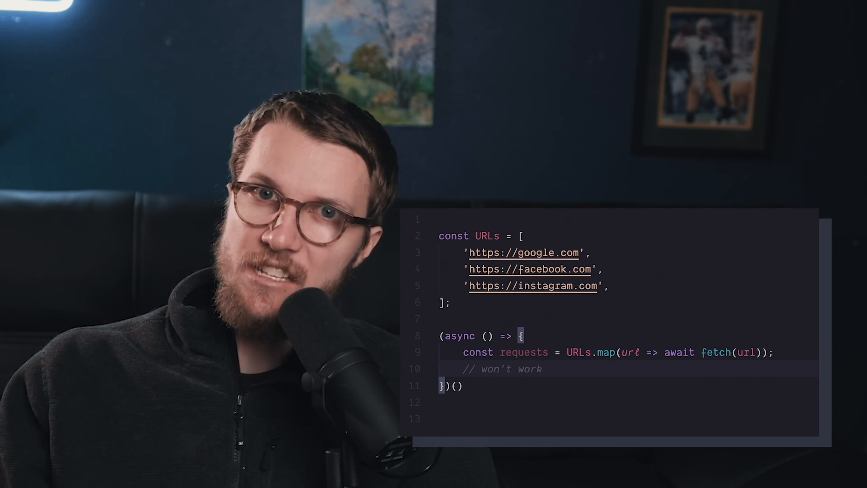